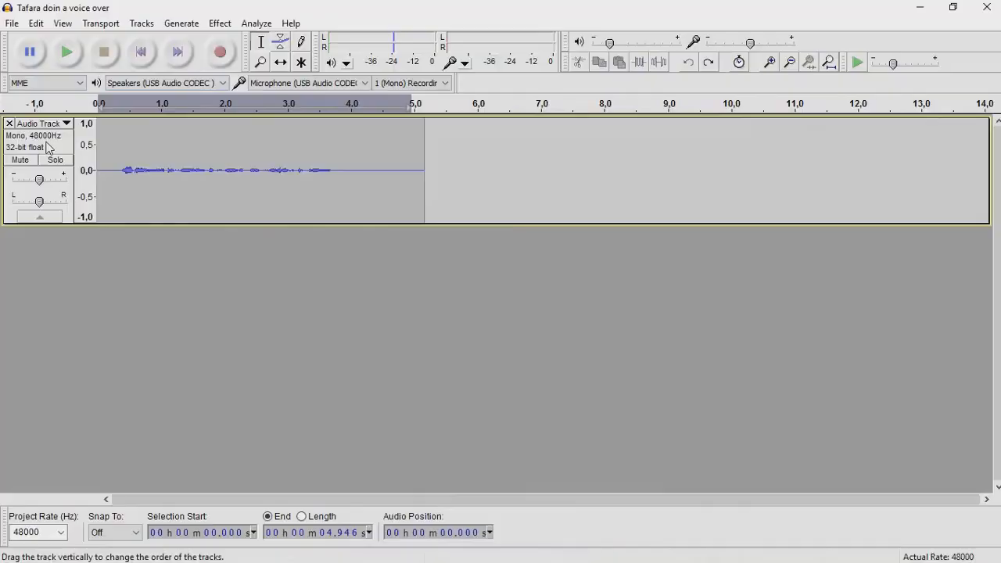
- Amplify the whole voice-over clip by 22.3 dB to a 0 dB peak
{"action": "left_click_drag", "start_coordinate": [286, 169], "coordinate": [415, 170]}
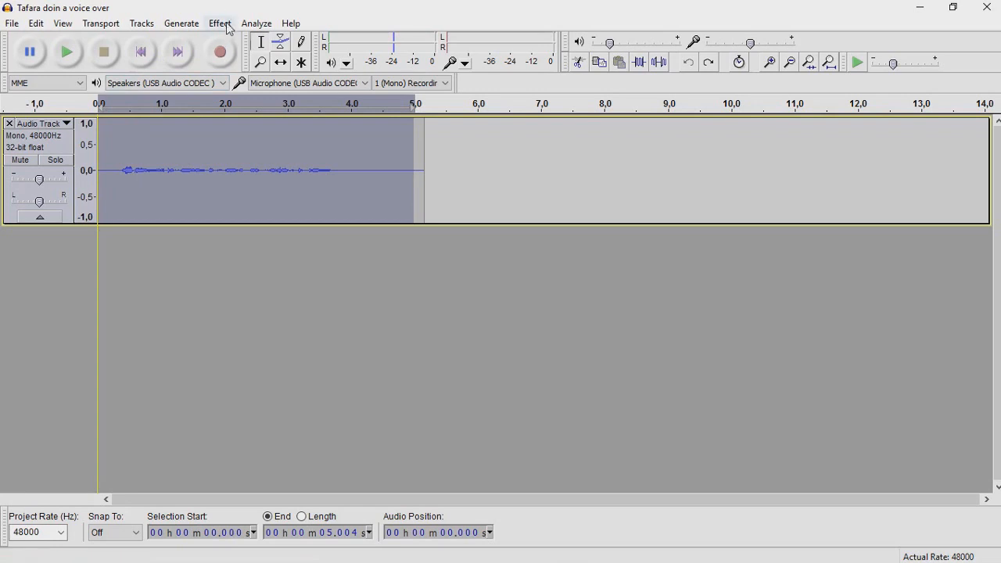
{"action": "left_click", "coordinate": [219, 23]}
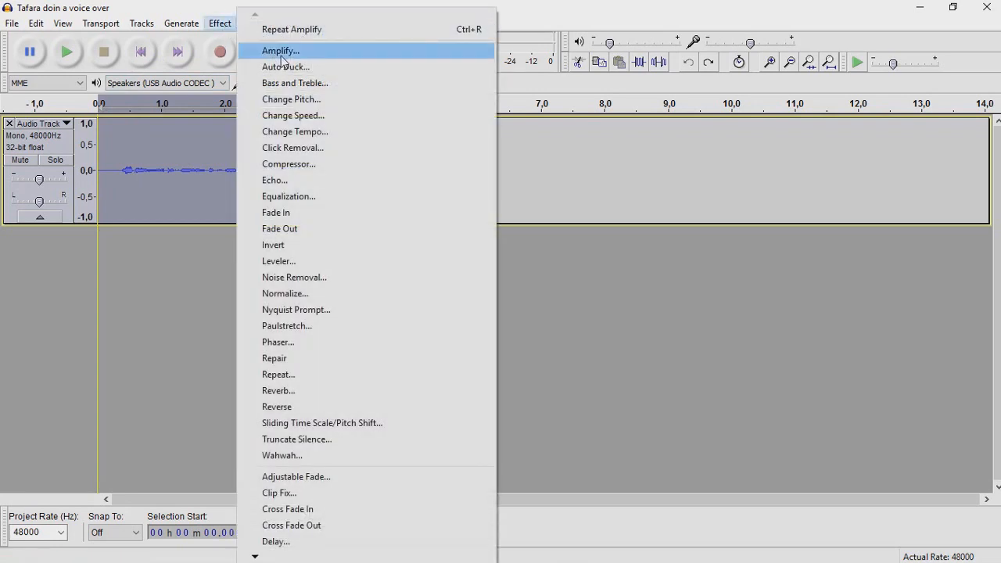
{"action": "left_click", "coordinate": [280, 50]}
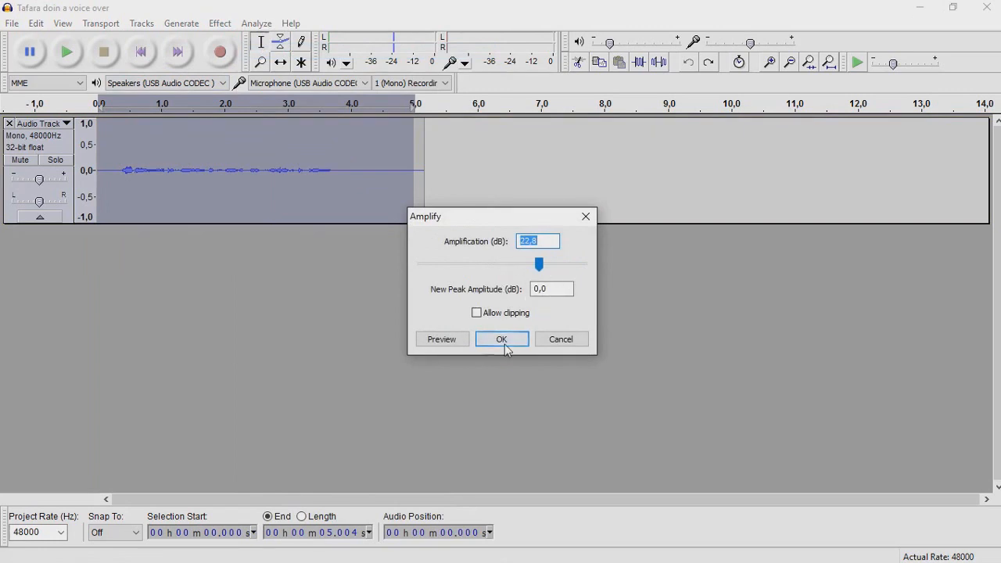
{"action": "left_click", "coordinate": [502, 339]}
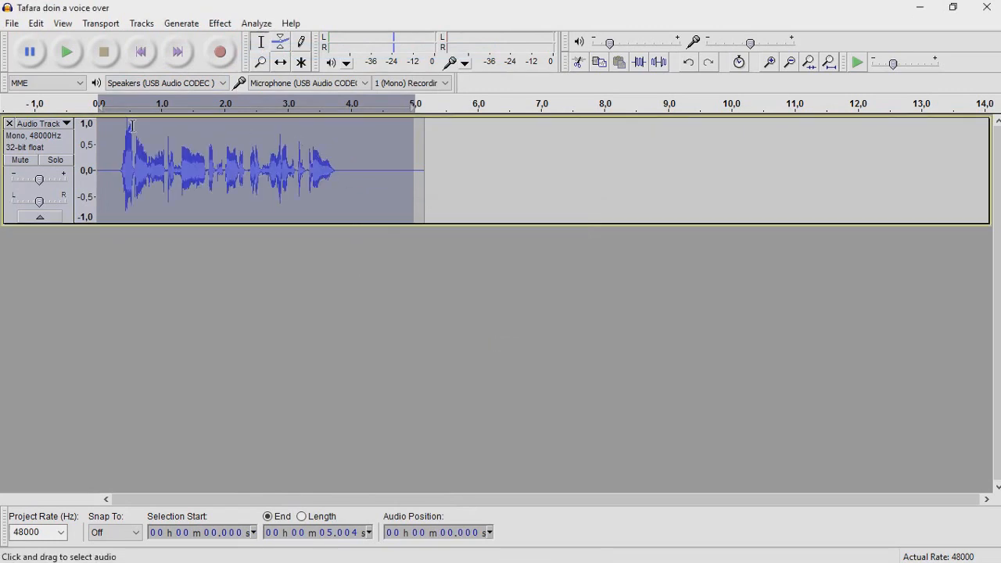
{"action": "mouse_move", "coordinate": [146, 160]}
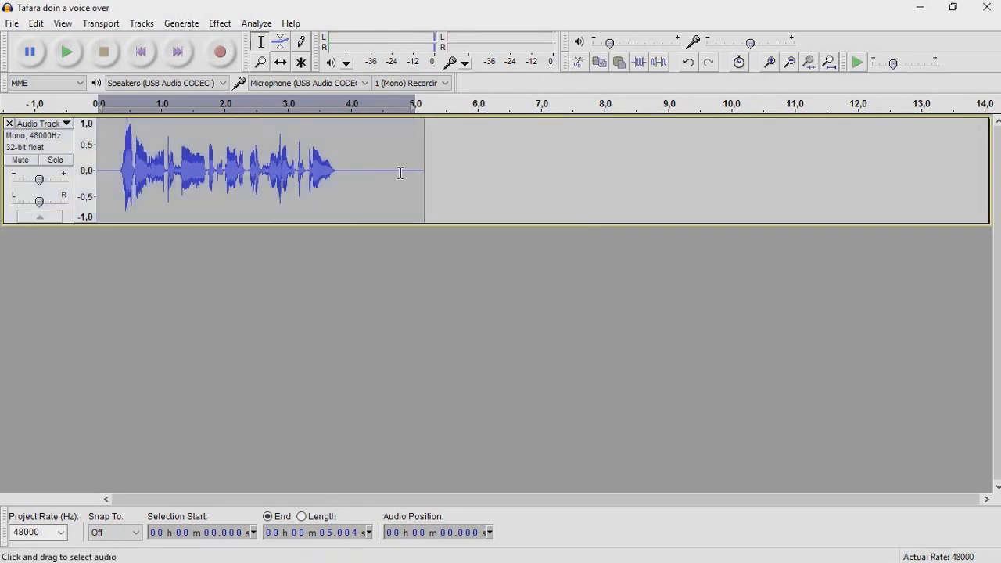
- Compress the clip with a -30 dB threshold, -55 dB noise floor and lowered ratio, then play it back
{"action": "left_click_drag", "start_coordinate": [266, 171], "coordinate": [414, 171]}
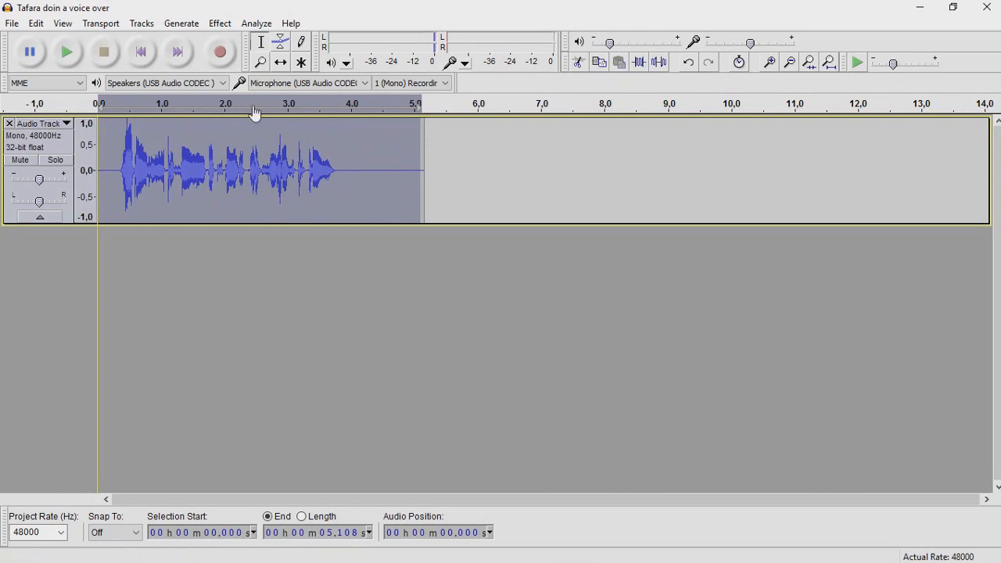
{"action": "left_click", "coordinate": [219, 22]}
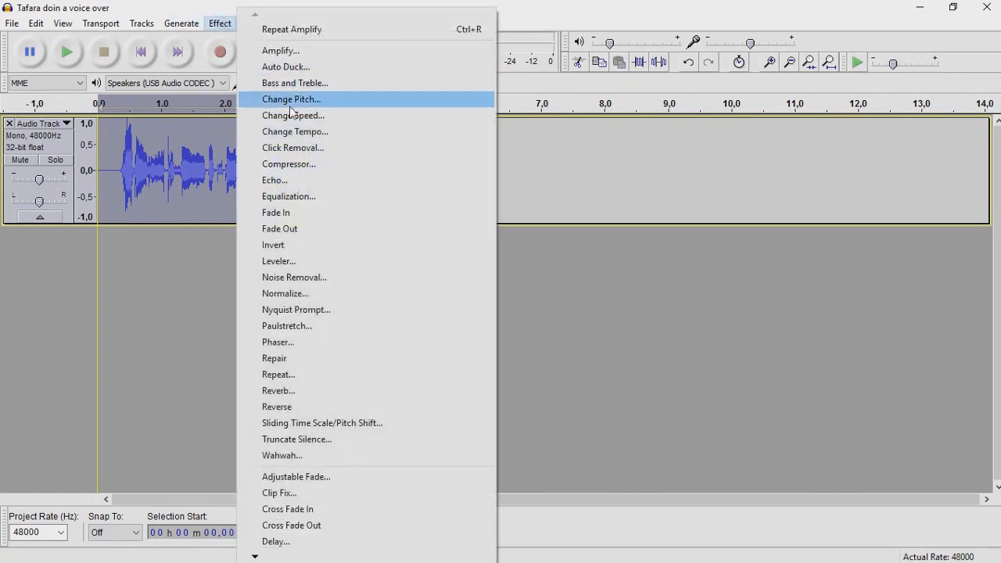
{"action": "left_click", "coordinate": [289, 164]}
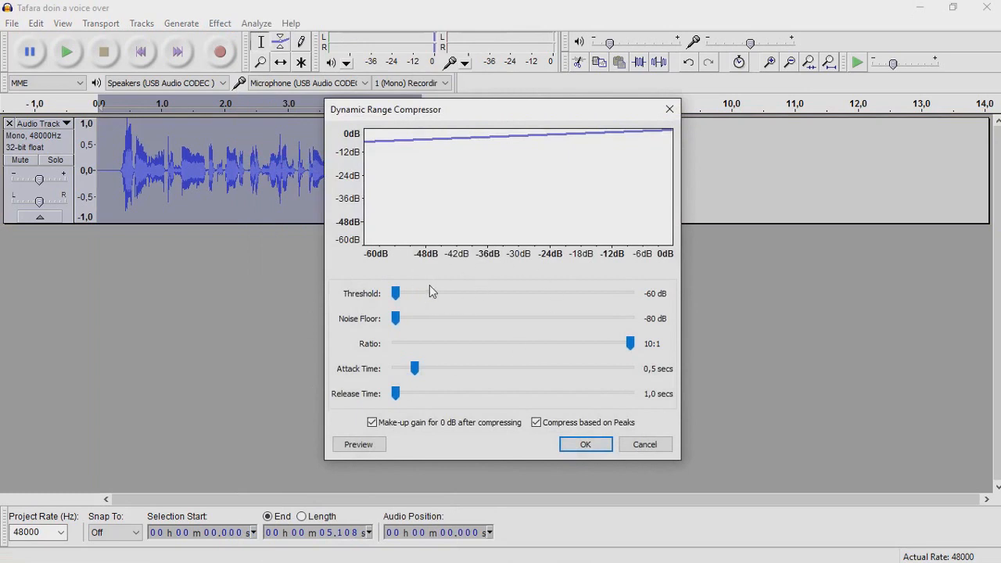
{"action": "mouse_move", "coordinate": [358, 288]}
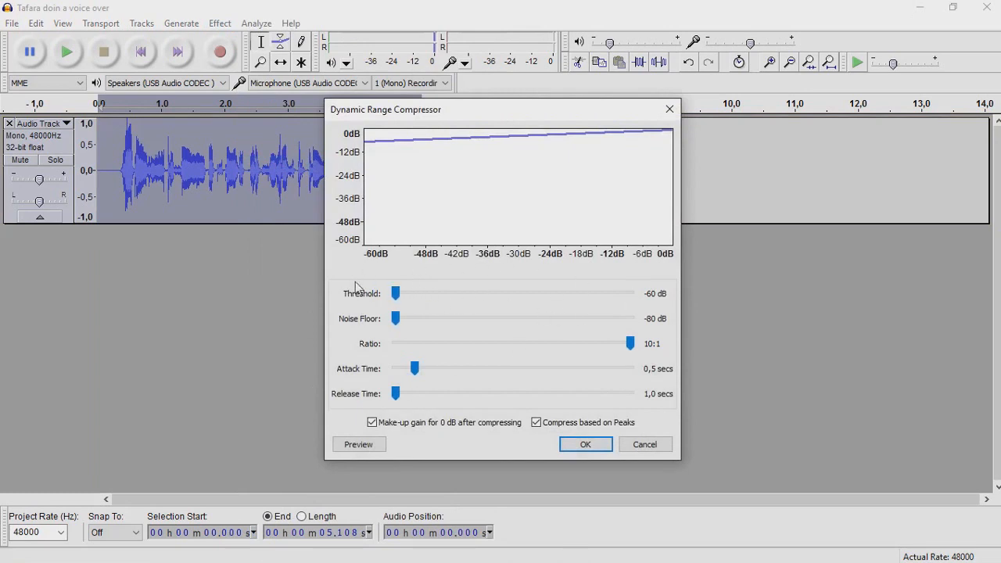
{"action": "left_click_drag", "start_coordinate": [395, 294], "coordinate": [474, 294]}
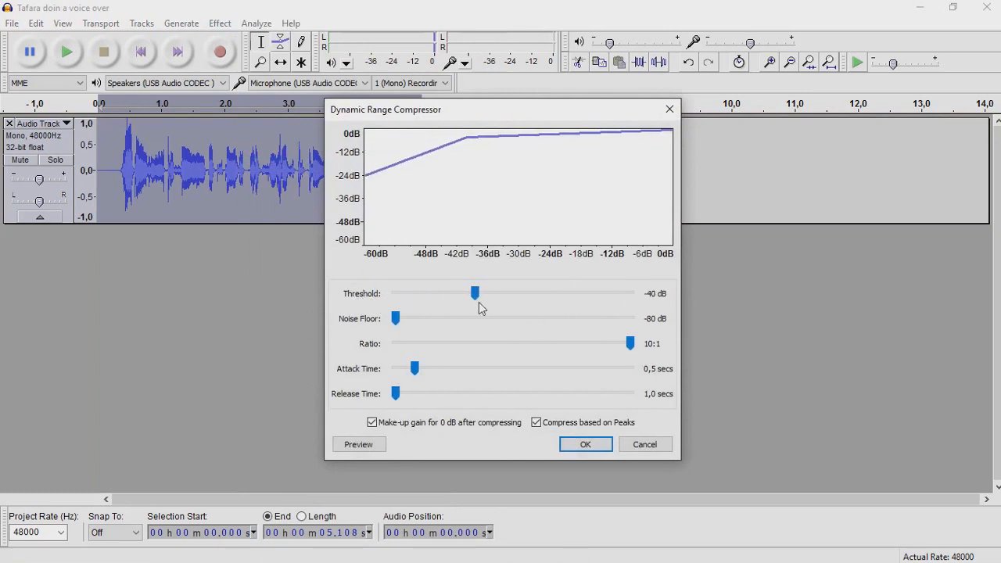
{"action": "left_click_drag", "start_coordinate": [475, 293], "coordinate": [511, 293]}
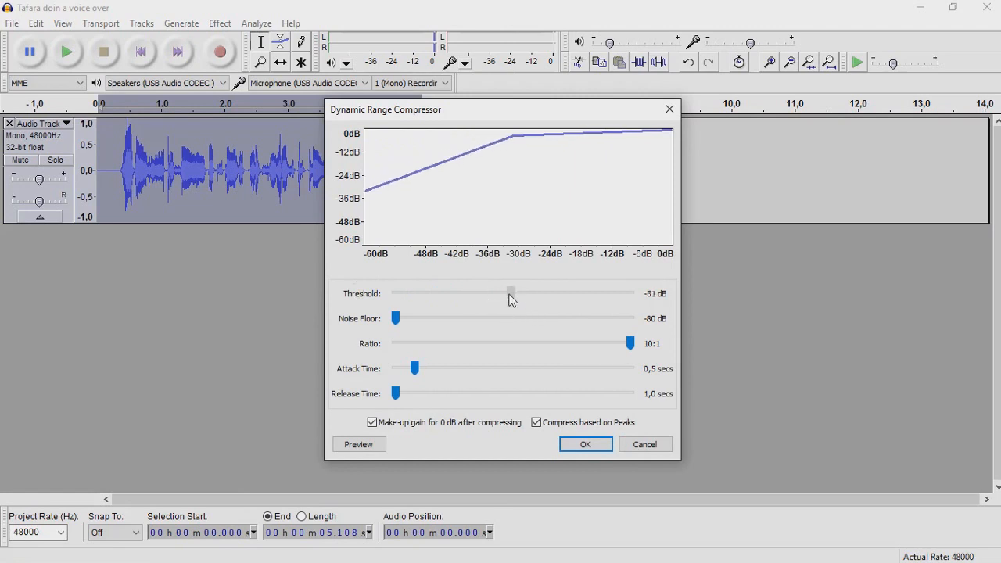
{"action": "left_click_drag", "start_coordinate": [511, 294], "coordinate": [521, 293]}
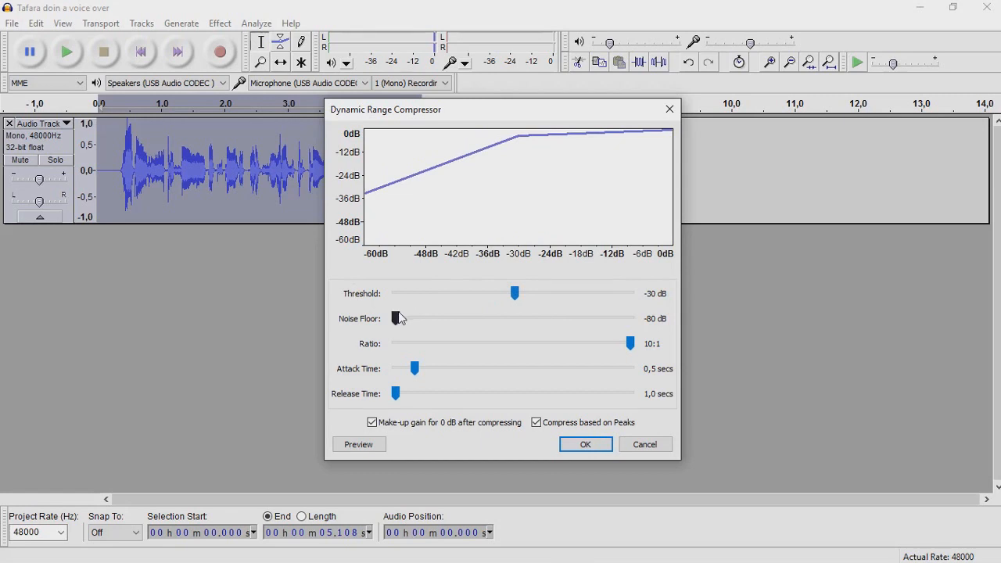
{"action": "left_click_drag", "start_coordinate": [395, 318], "coordinate": [493, 319]}
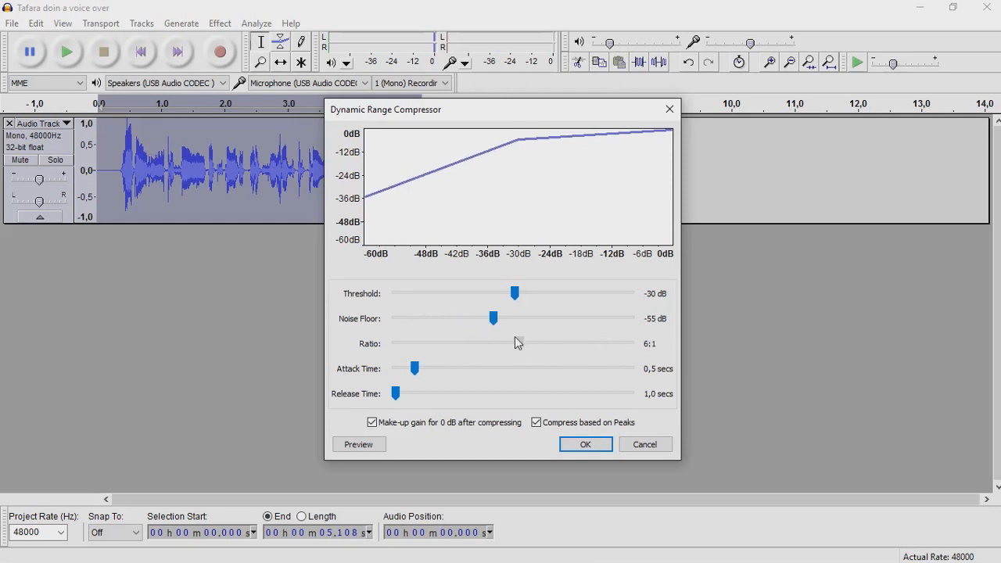
{"action": "left_click_drag", "start_coordinate": [518, 343], "coordinate": [477, 343]}
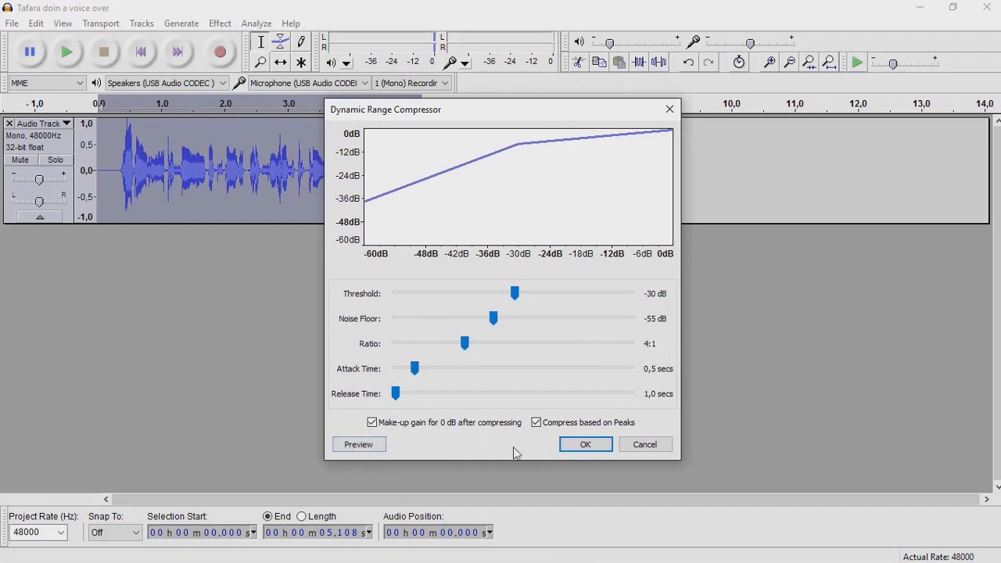
{"action": "left_click", "coordinate": [585, 444]}
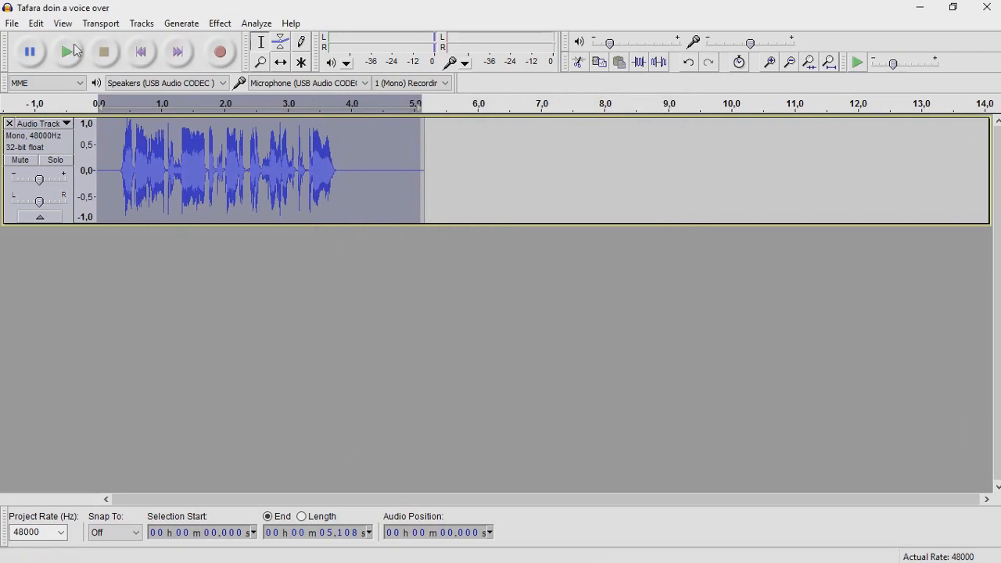
{"action": "left_click", "coordinate": [67, 52]}
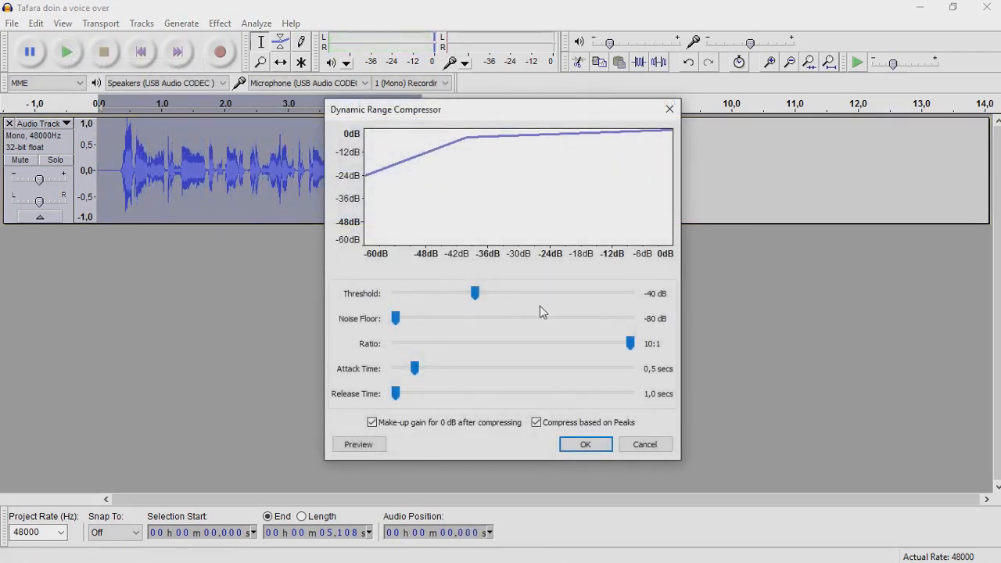
- Re-apply the compressor with the threshold back at -30 dB and noise floor -55 dB
{"action": "left_click_drag", "start_coordinate": [475, 294], "coordinate": [530, 293]}
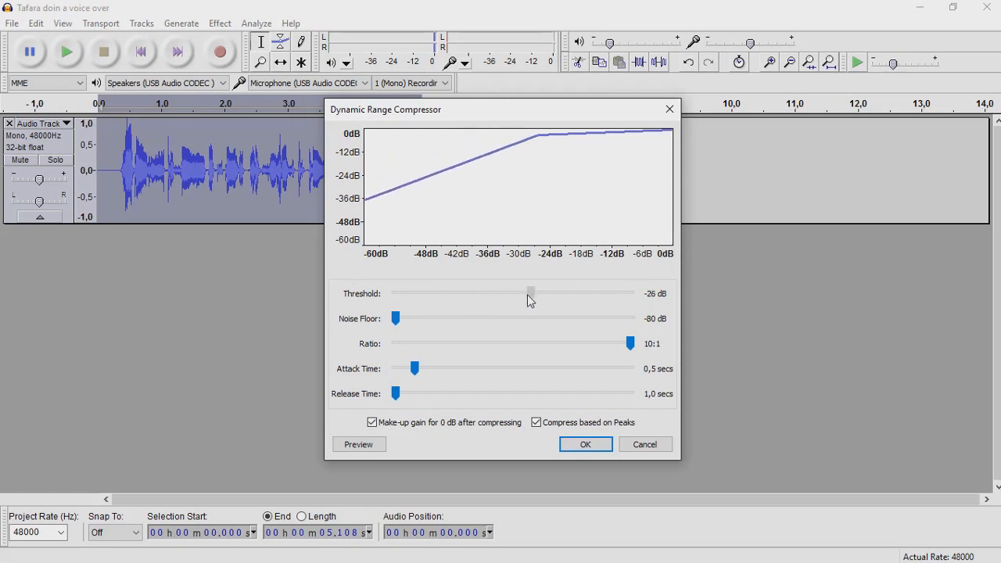
{"action": "left_click_drag", "start_coordinate": [532, 294], "coordinate": [514, 293]}
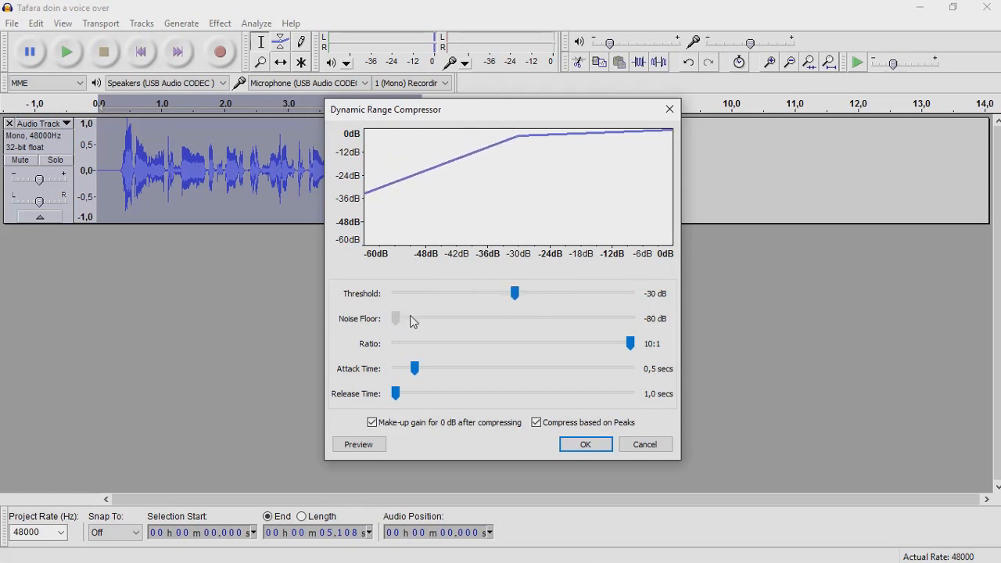
{"action": "left_click_drag", "start_coordinate": [395, 318], "coordinate": [493, 319]}
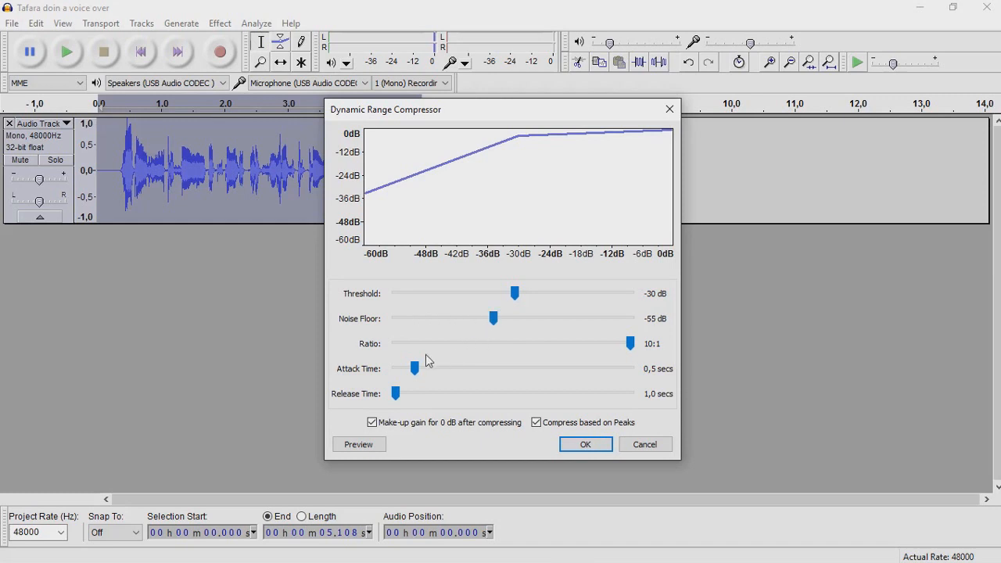
{"action": "left_click", "coordinate": [586, 445]}
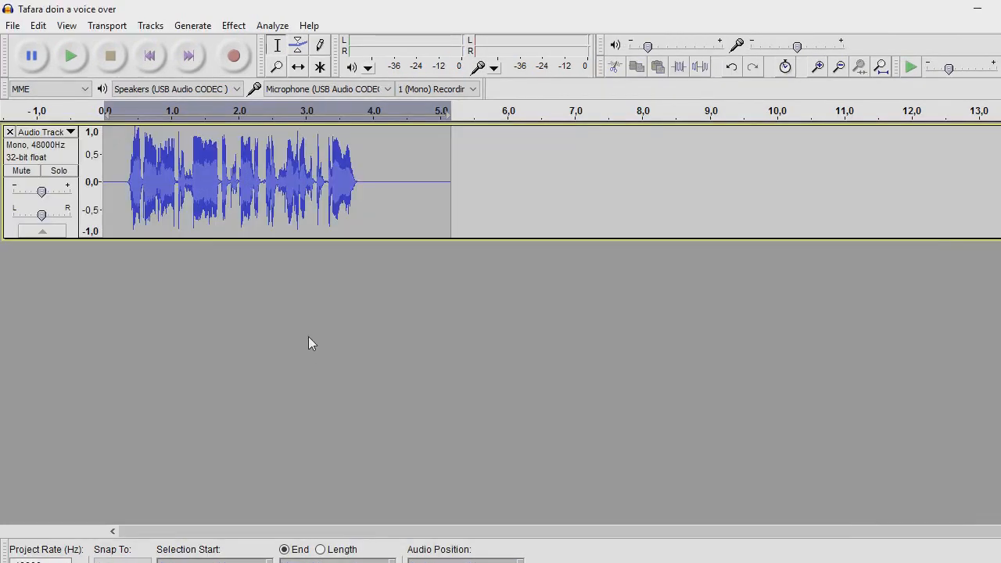
{"action": "mouse_move", "coordinate": [404, 235]}
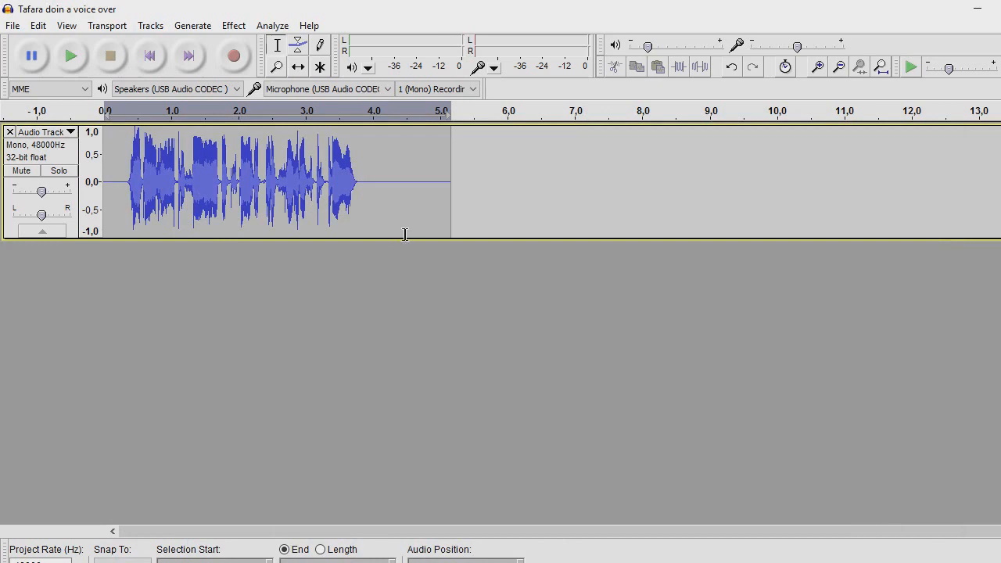
- Apply the Bass Boost equalization curve to the voice track
{"action": "left_click", "coordinate": [436, 181]}
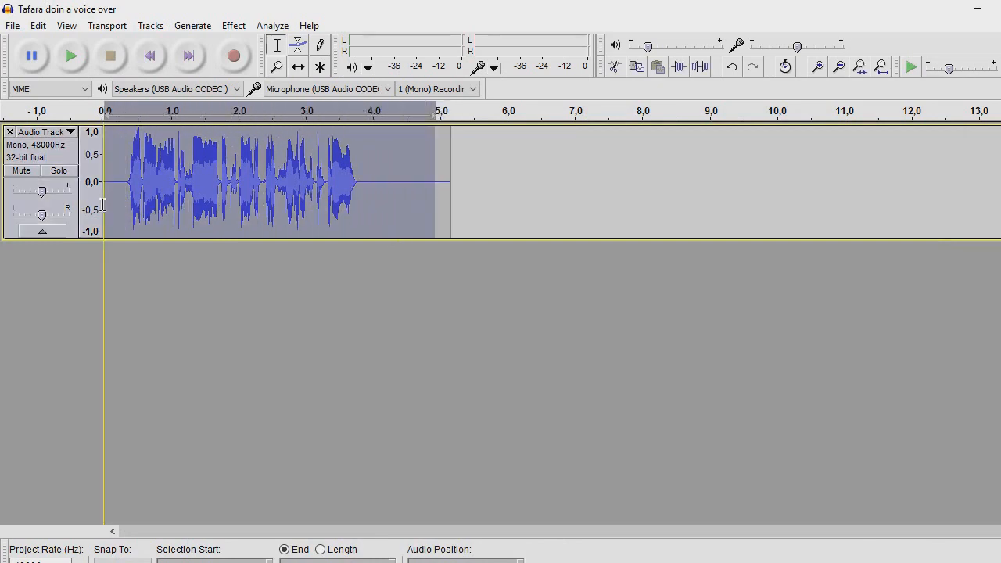
{"action": "left_click", "coordinate": [233, 25]}
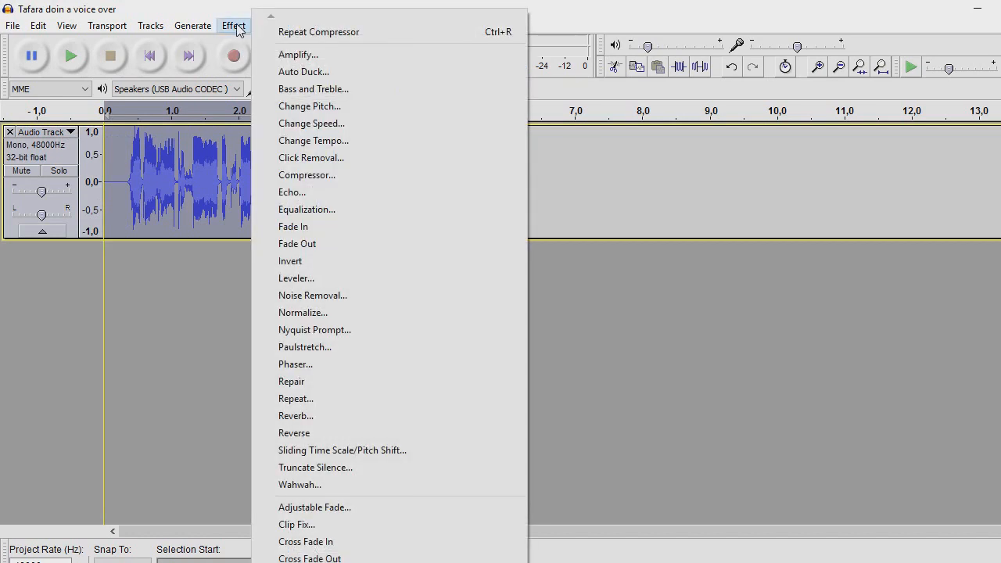
{"action": "mouse_move", "coordinate": [297, 243]}
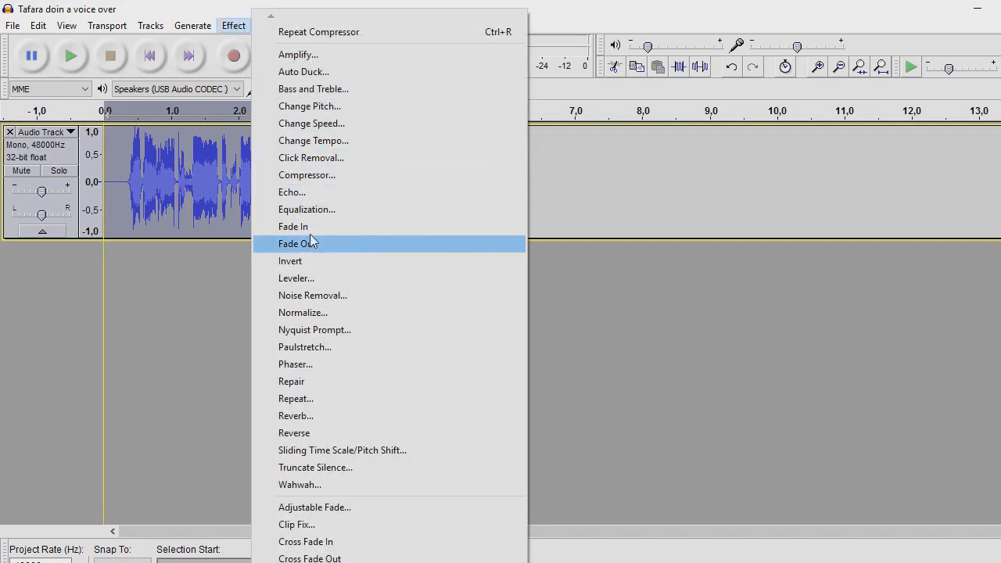
{"action": "mouse_move", "coordinate": [307, 209]}
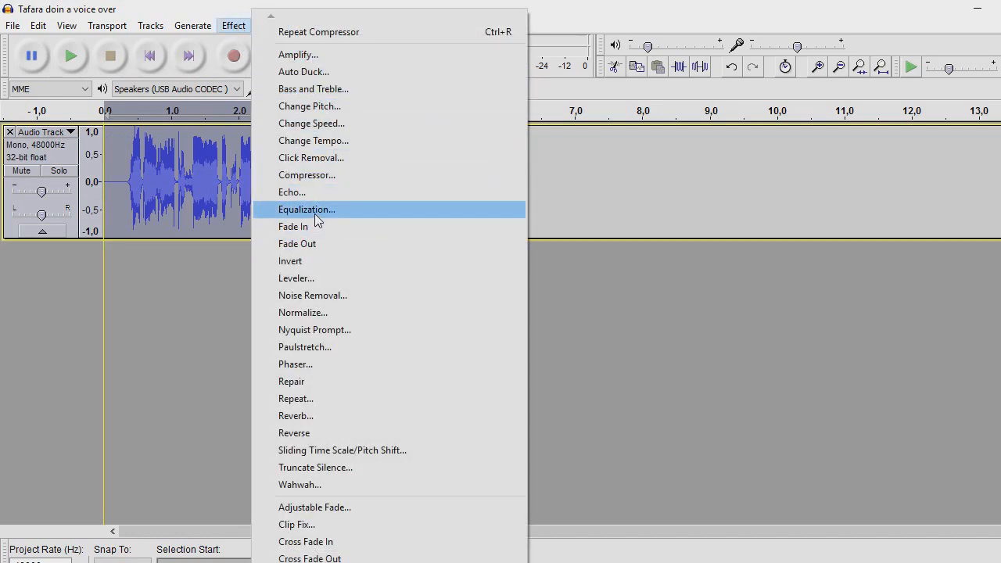
{"action": "left_click", "coordinate": [306, 209]}
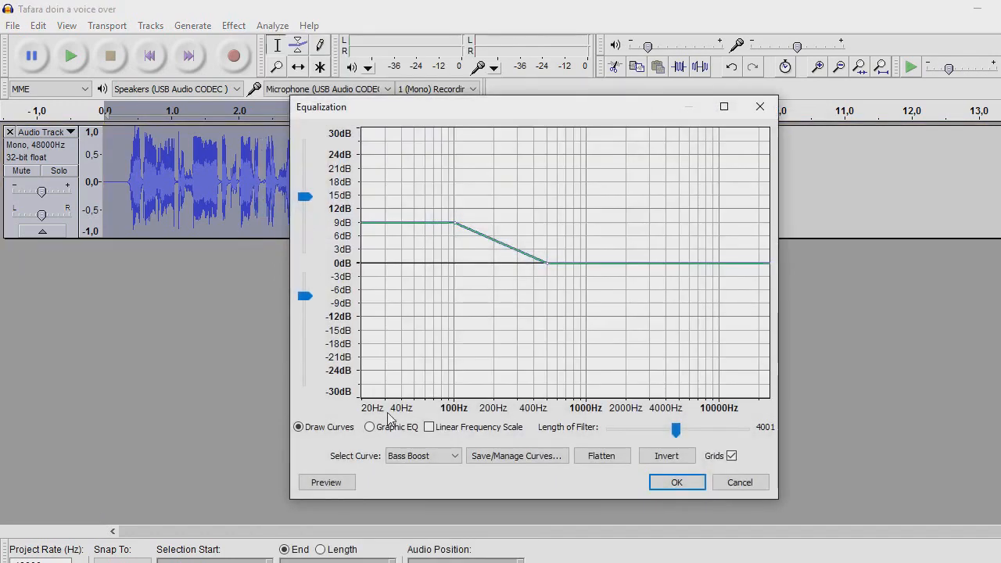
{"action": "mouse_move", "coordinate": [391, 265]}
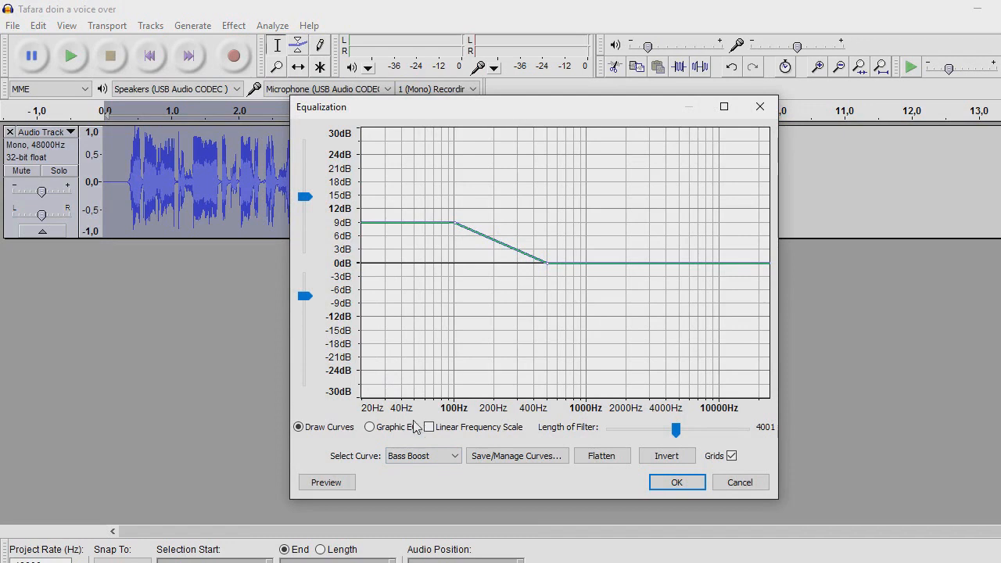
{"action": "left_click", "coordinate": [422, 455]}
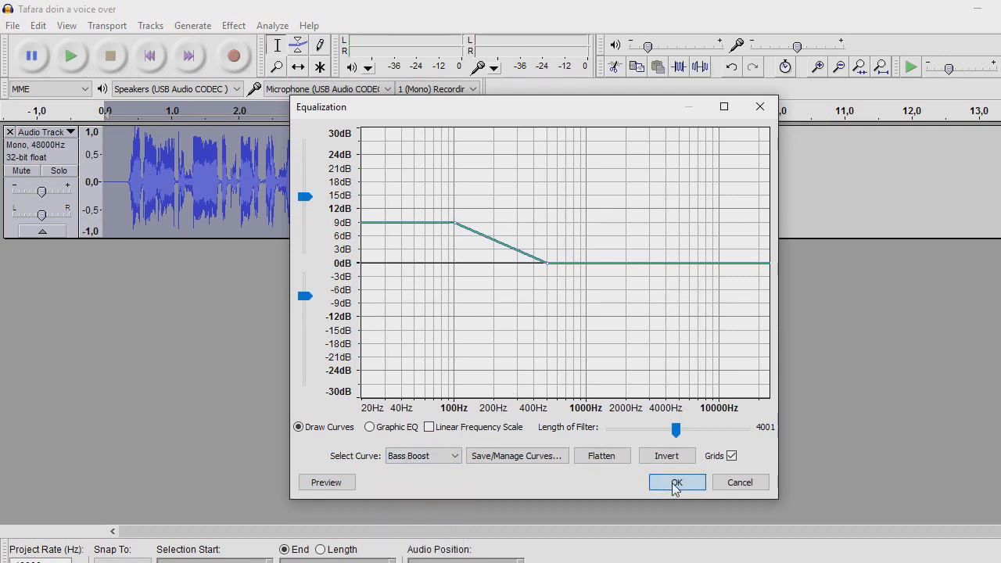
{"action": "left_click", "coordinate": [676, 482]}
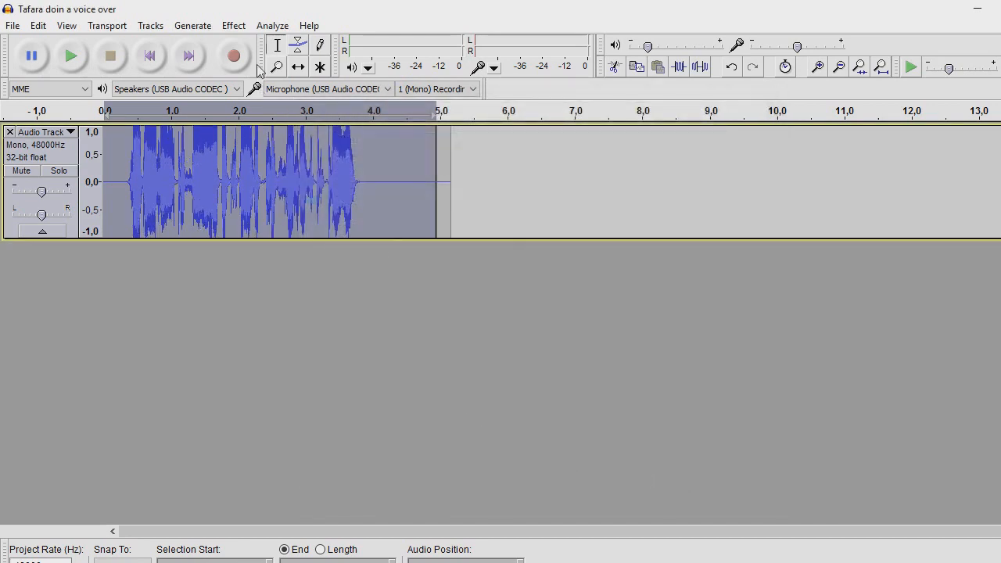
- Apply the Treble Boost equalization curve to the voice track
{"action": "left_click", "coordinate": [234, 25]}
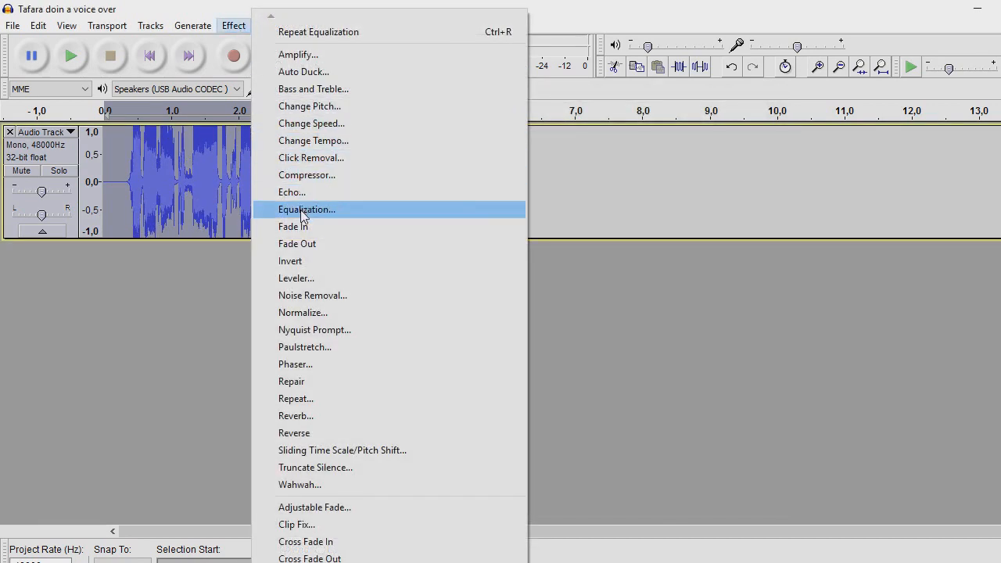
{"action": "left_click", "coordinate": [307, 209]}
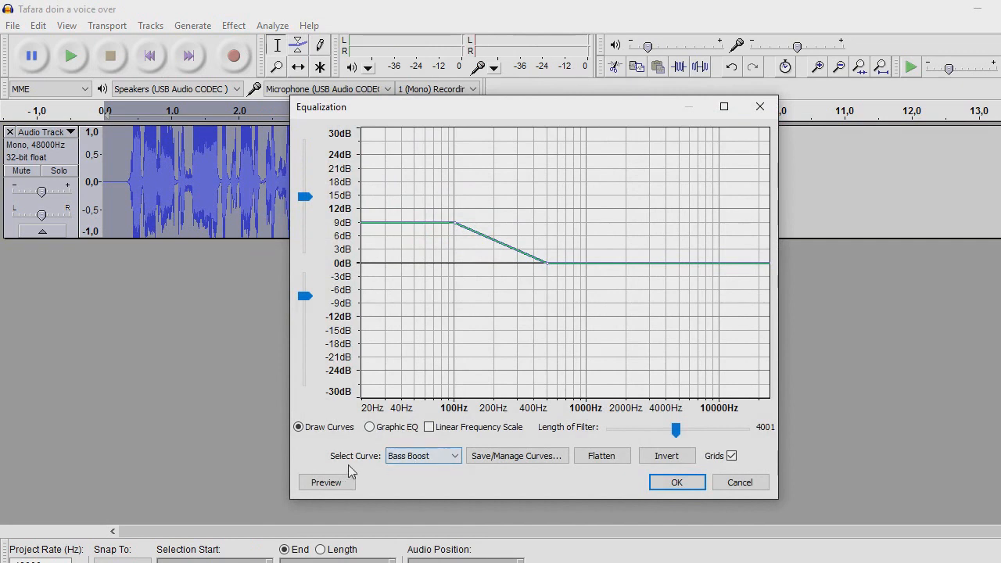
{"action": "left_click", "coordinate": [422, 455]}
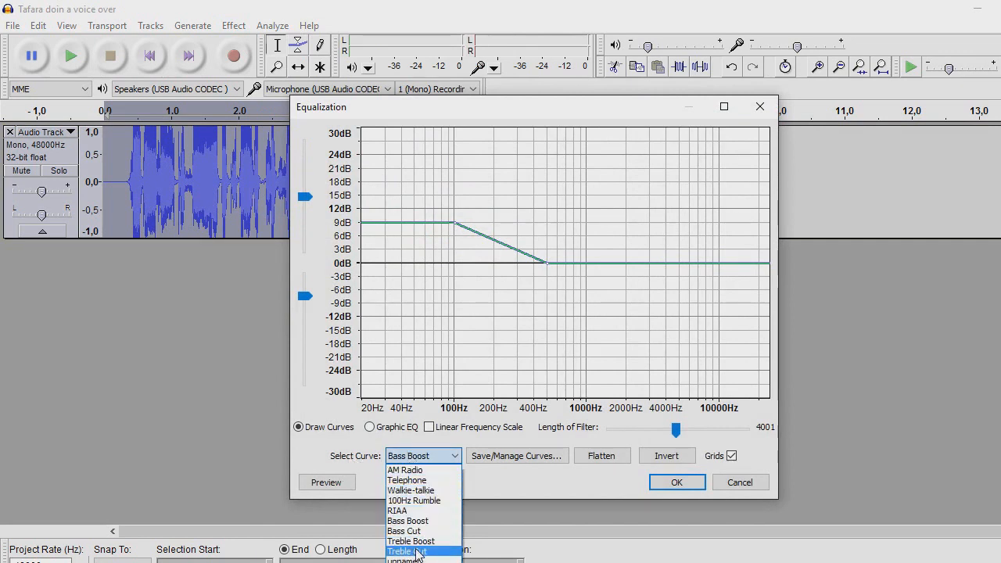
{"action": "left_click", "coordinate": [409, 542]}
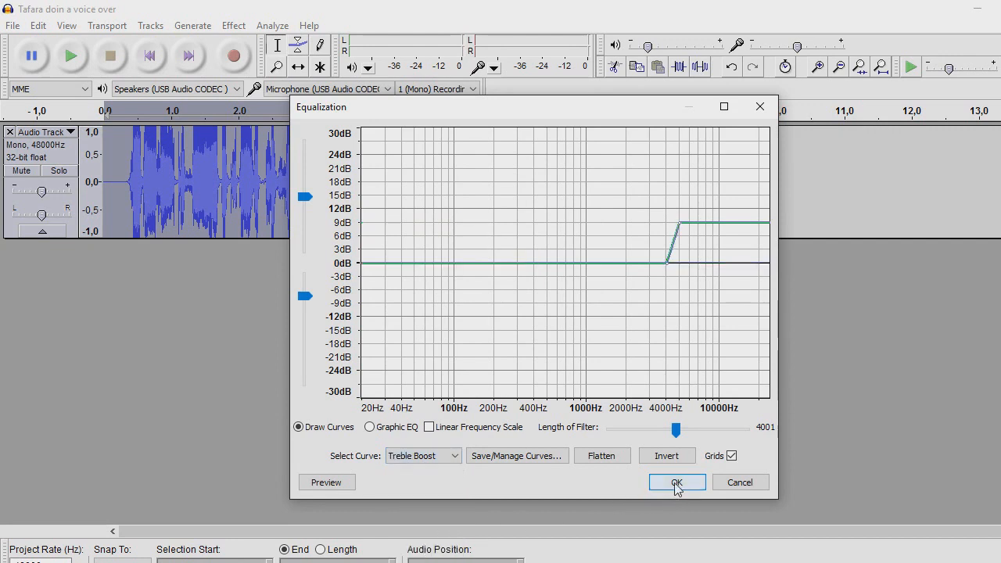
{"action": "left_click", "coordinate": [677, 482]}
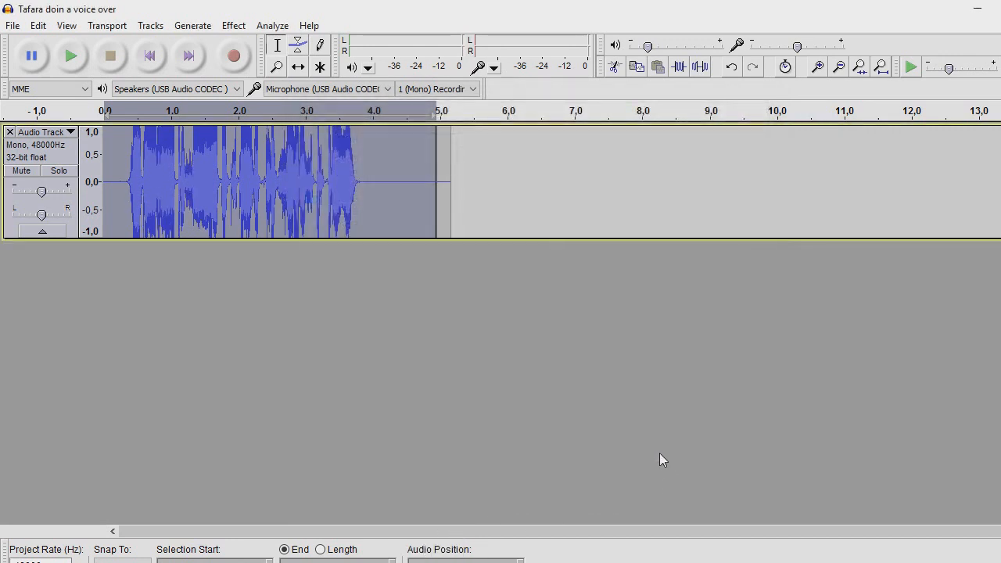
{"action": "mouse_move", "coordinate": [245, 151]}
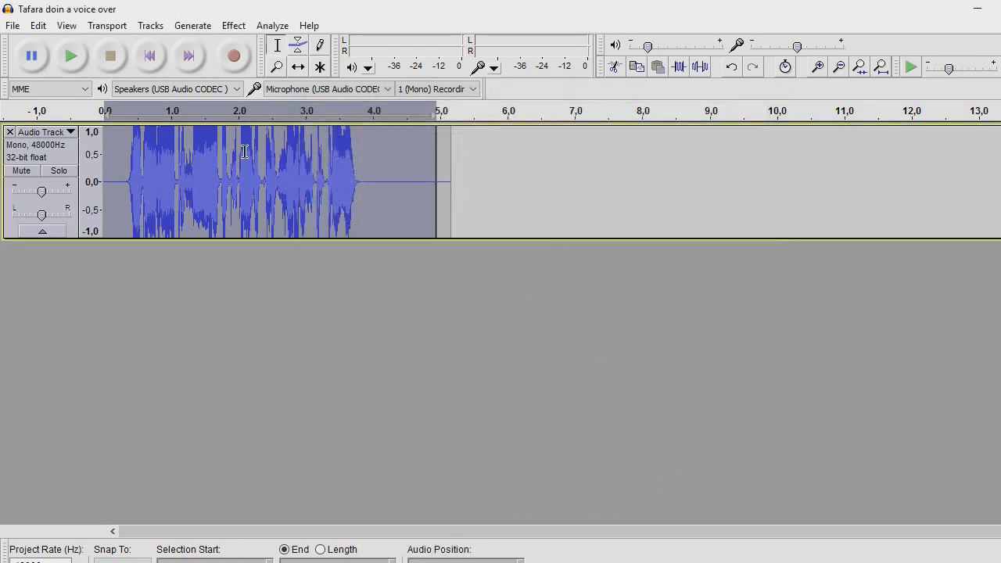
{"action": "mouse_move", "coordinate": [234, 55]}
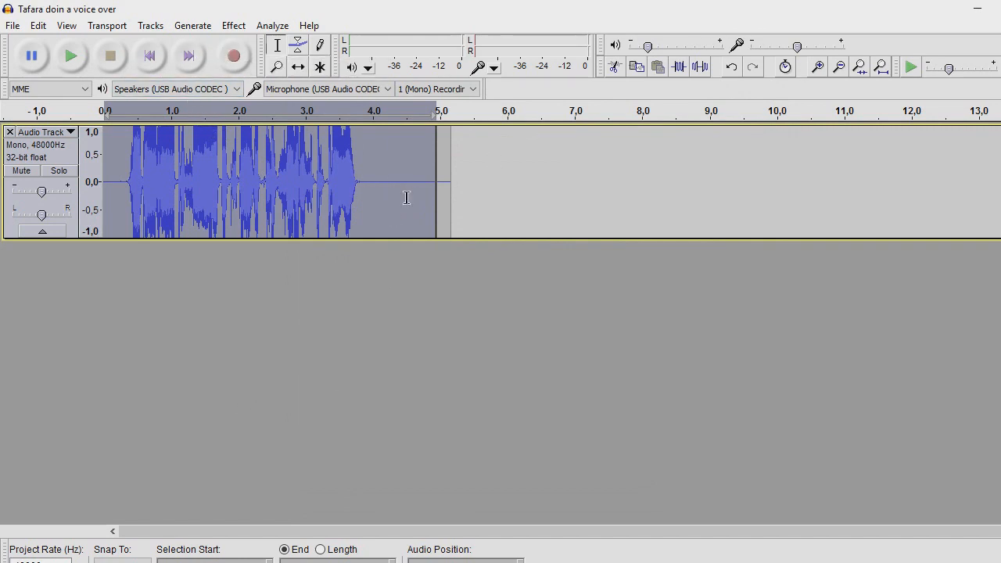
{"action": "mouse_move", "coordinate": [421, 196]}
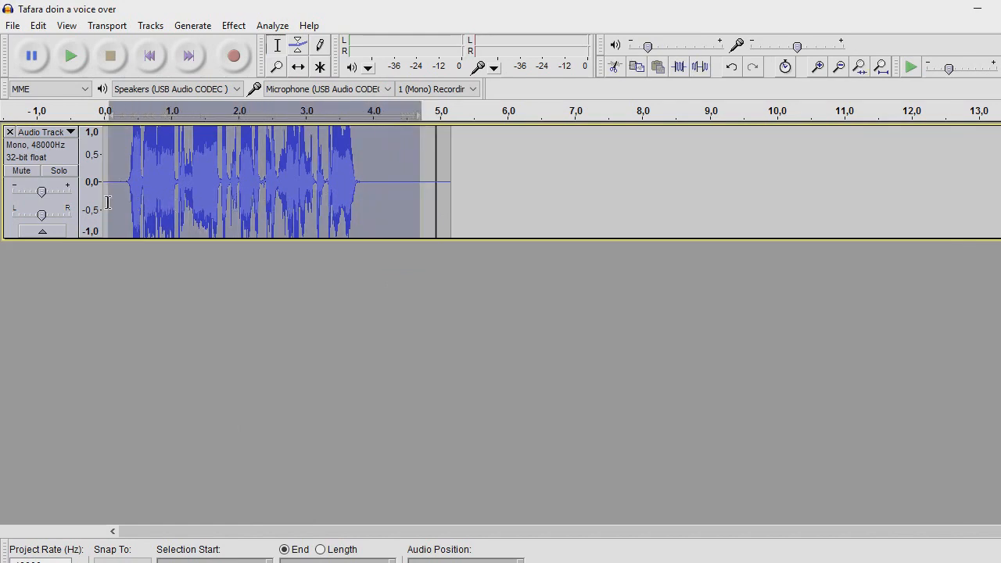
- Amplify the voice track to a new peak amplitude of -4 dB (about -11.8 dB)
{"action": "left_click", "coordinate": [233, 25]}
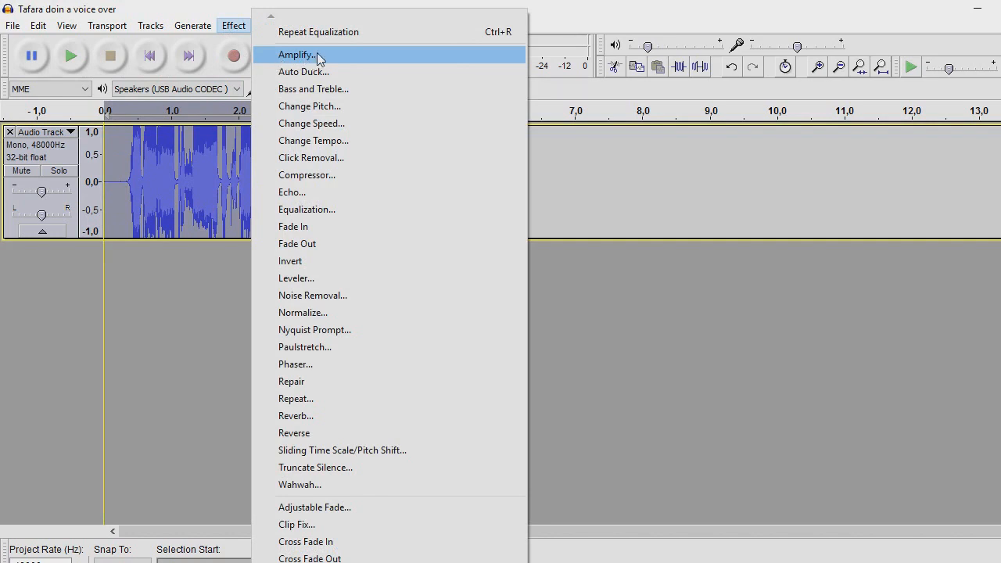
{"action": "left_click", "coordinate": [296, 55]}
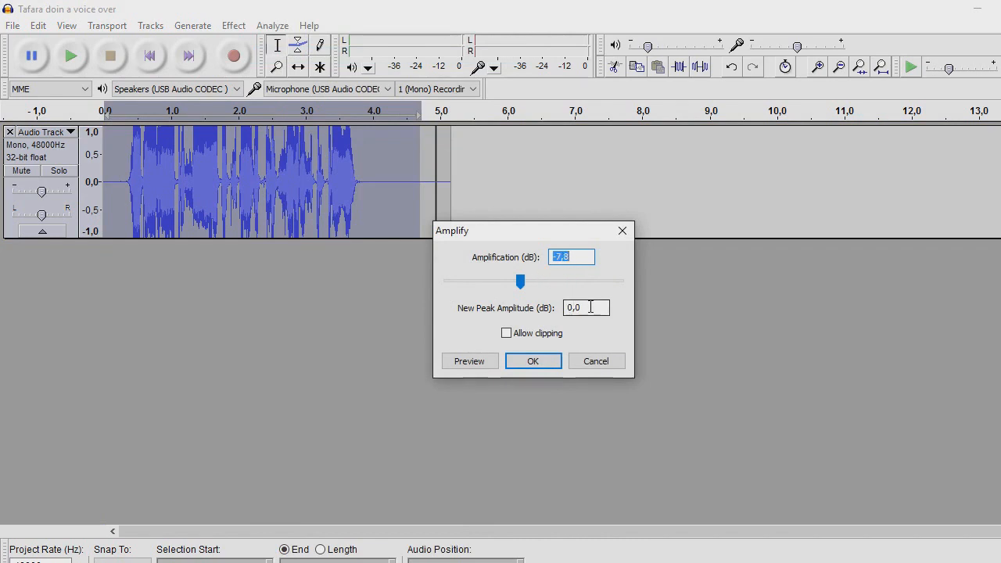
{"action": "left_click", "coordinate": [586, 308]}
{"action": "type", "text": "-"}
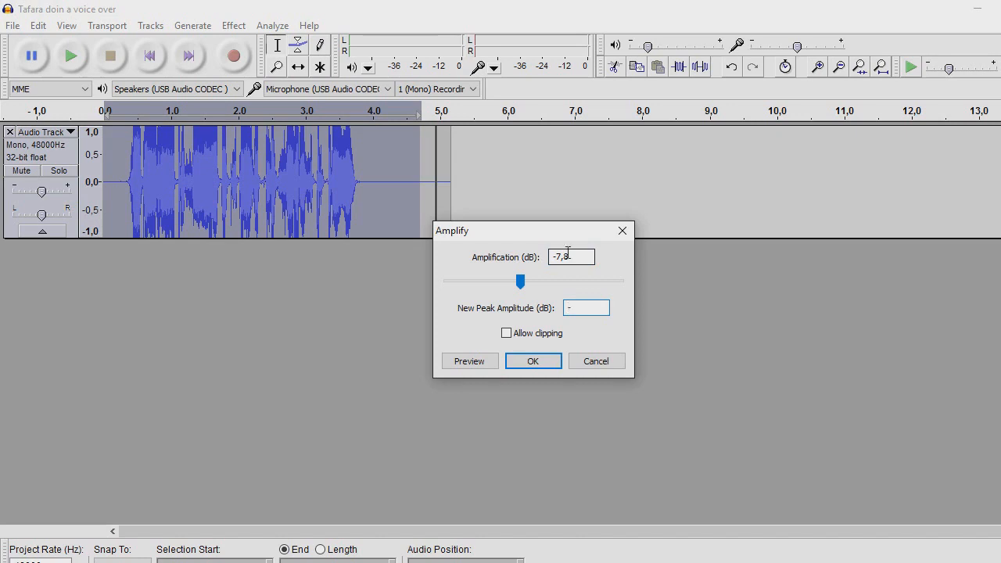
{"action": "left_click_drag", "start_coordinate": [521, 282], "coordinate": [513, 282]}
{"action": "type", "text": "4"}
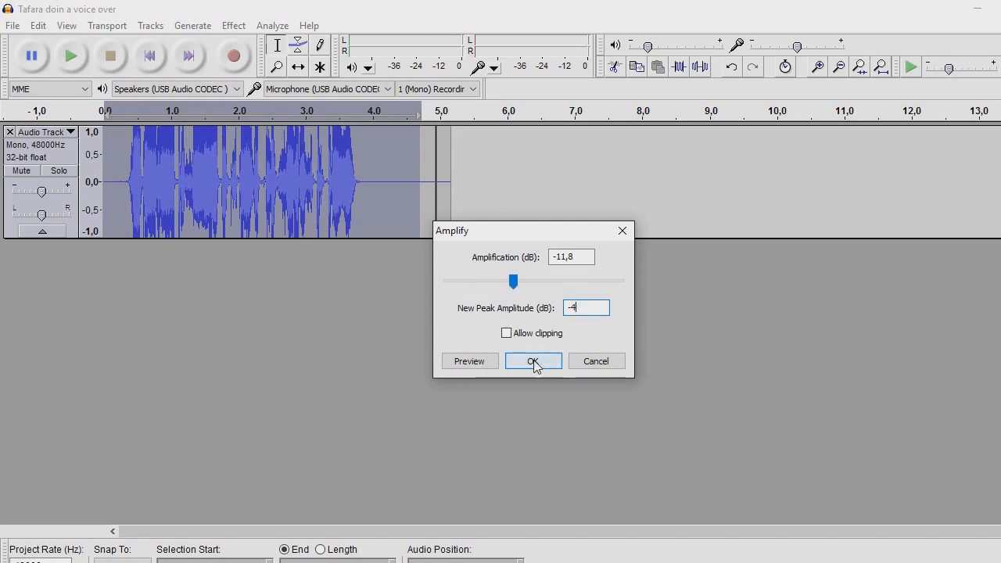
{"action": "left_click", "coordinate": [534, 361]}
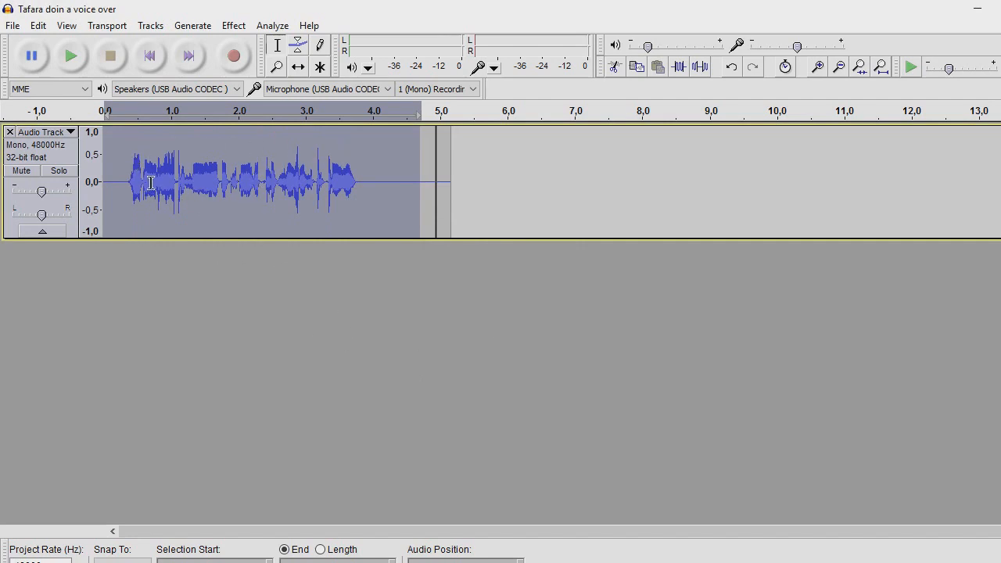
{"action": "mouse_move", "coordinate": [374, 178]}
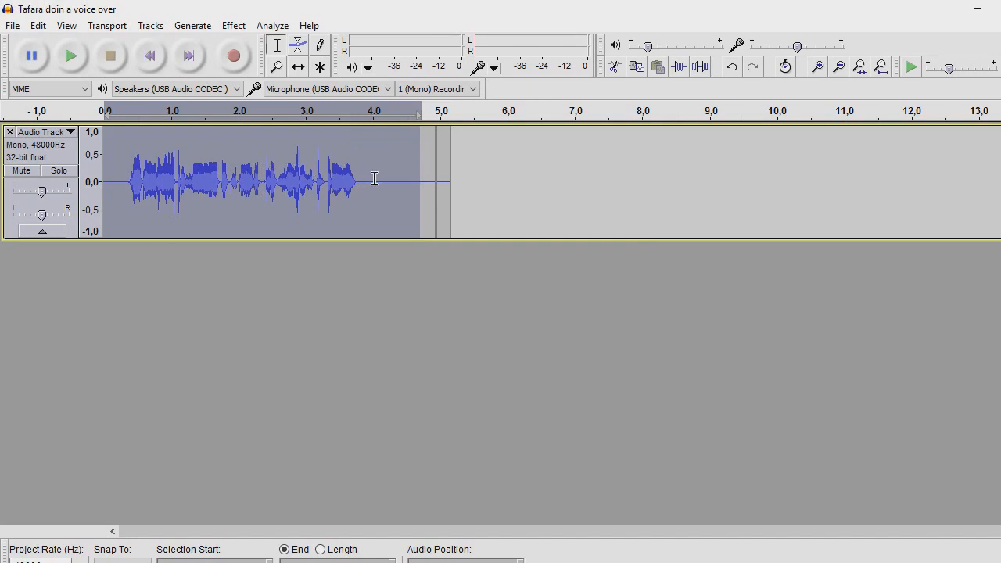